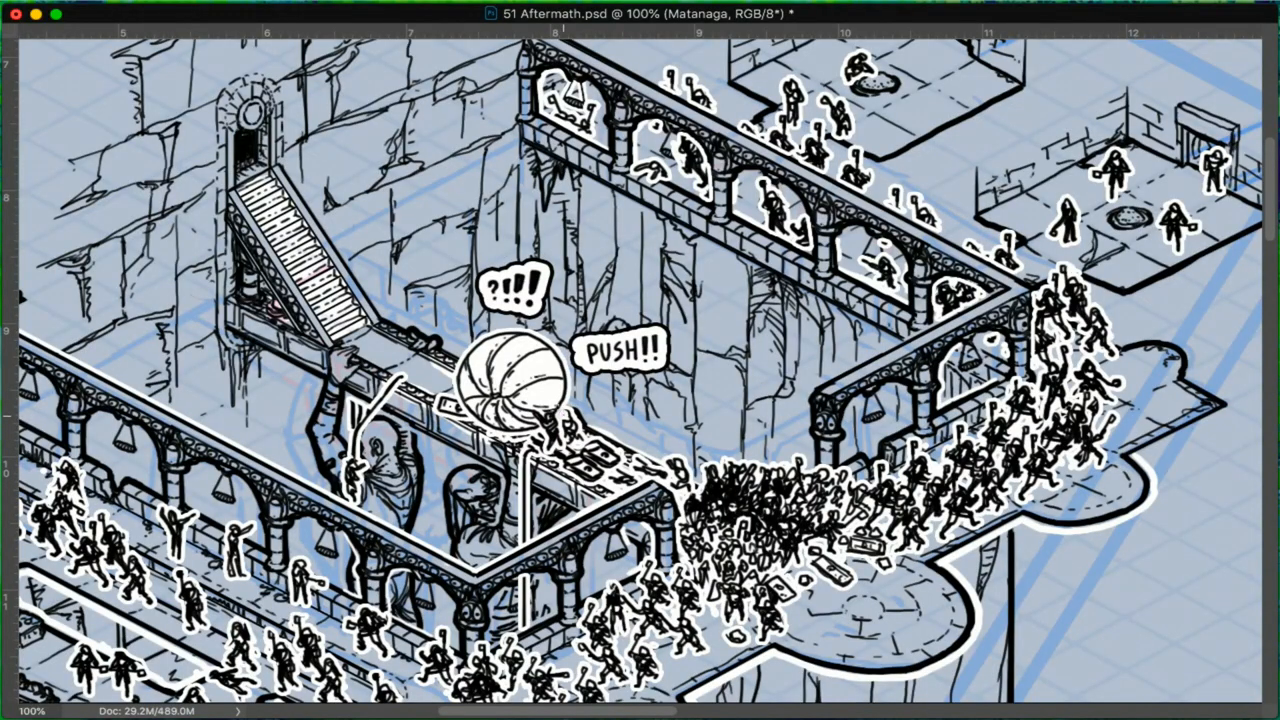
mouse_move(625, 420)
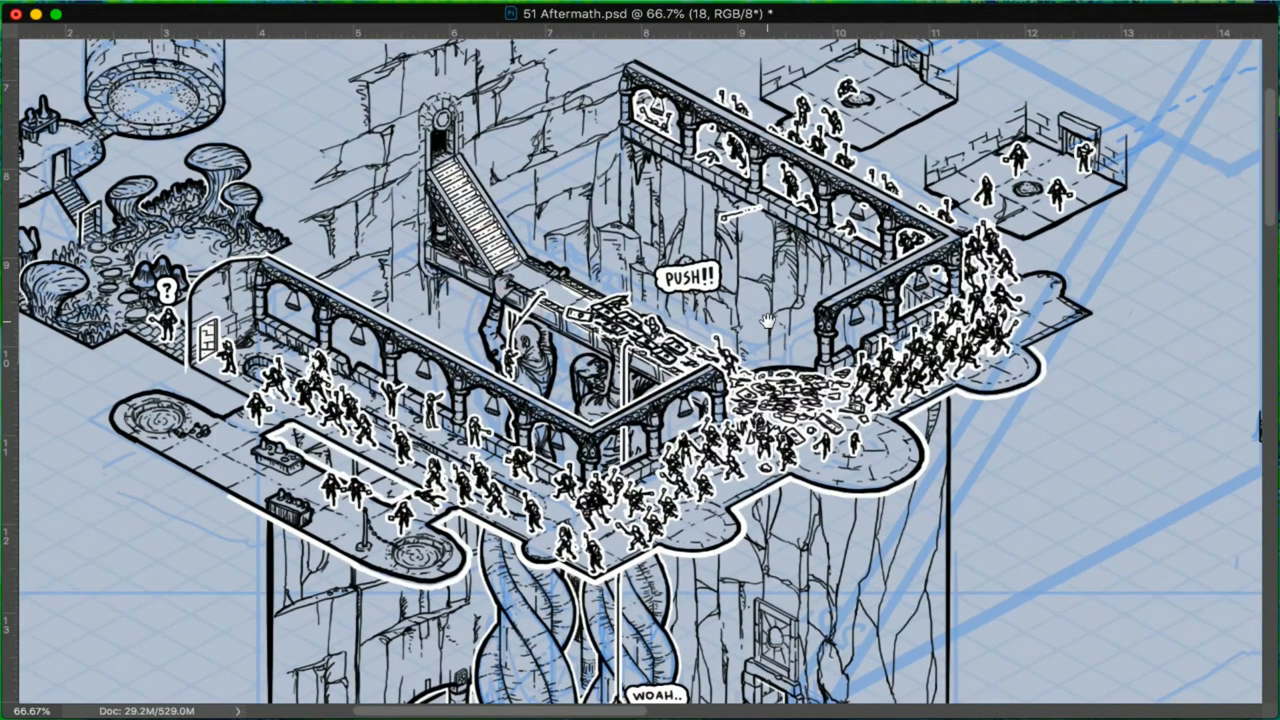
scroll("down", 3)
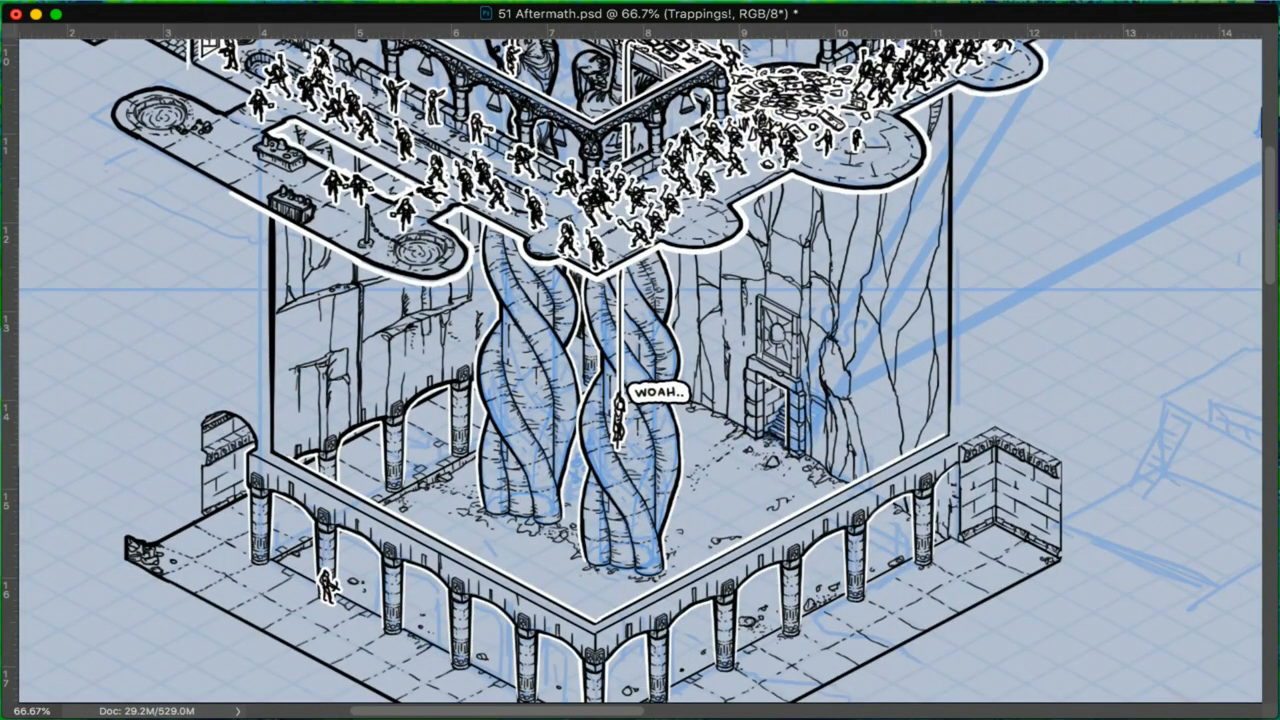